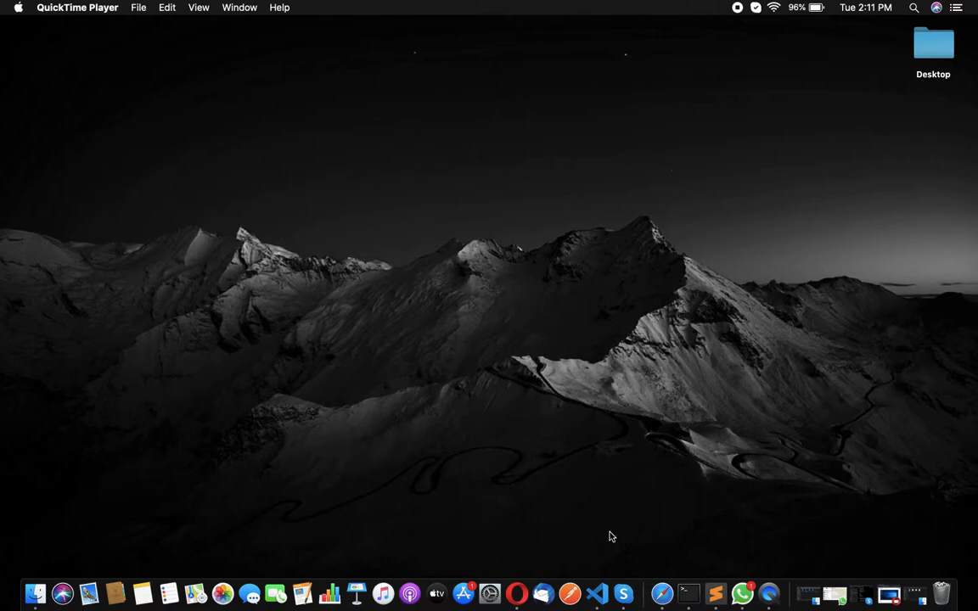
mouse_move(586, 212)
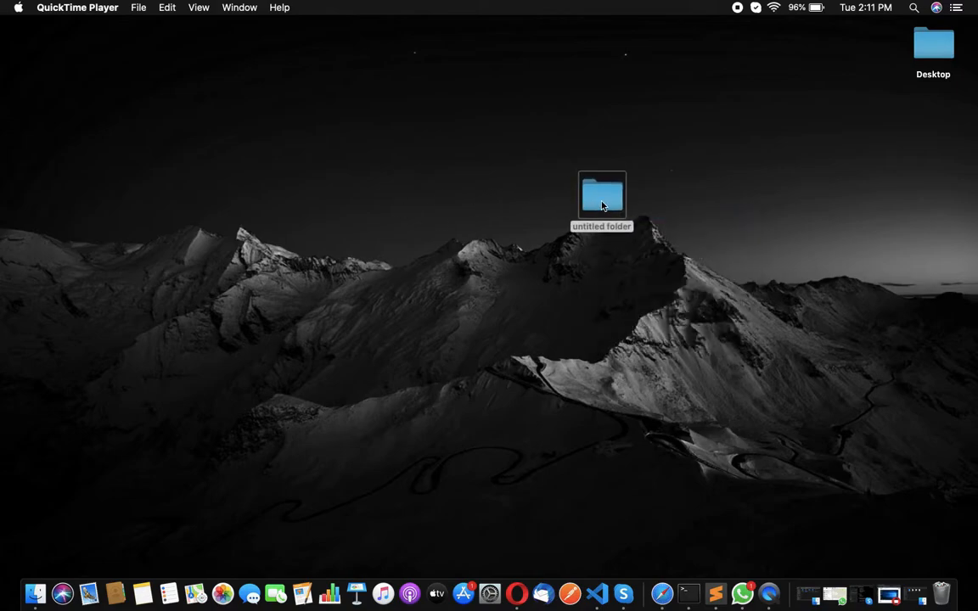
Name the new desktop folder 'php' and launch VS Code
type("php")
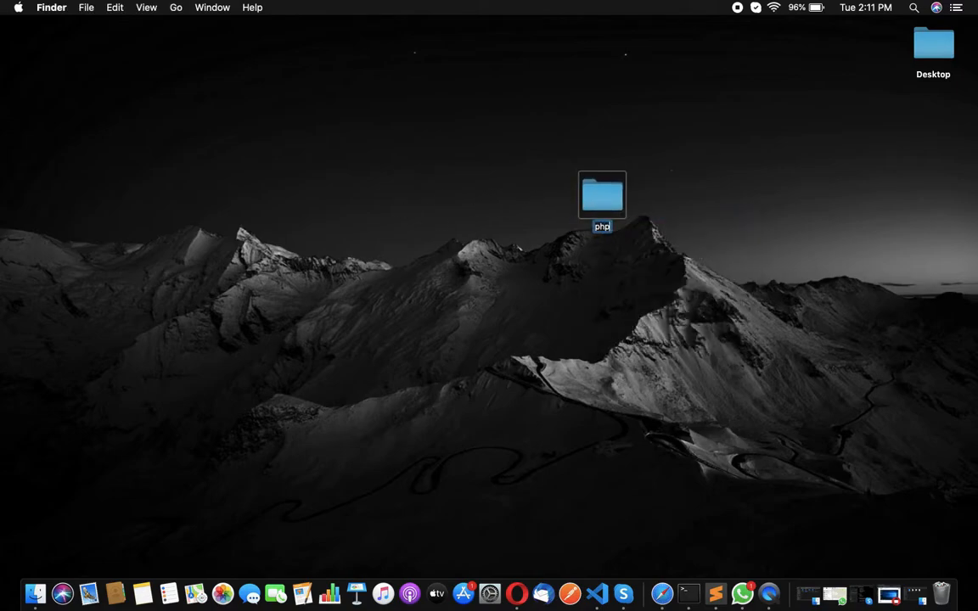
left_click(679, 555)
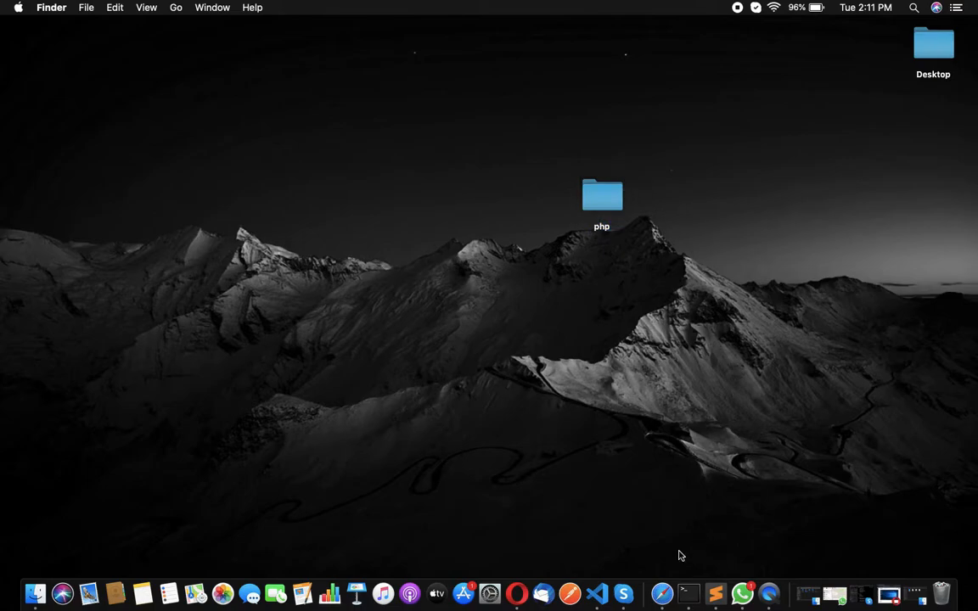
left_click(597, 593)
type("in")
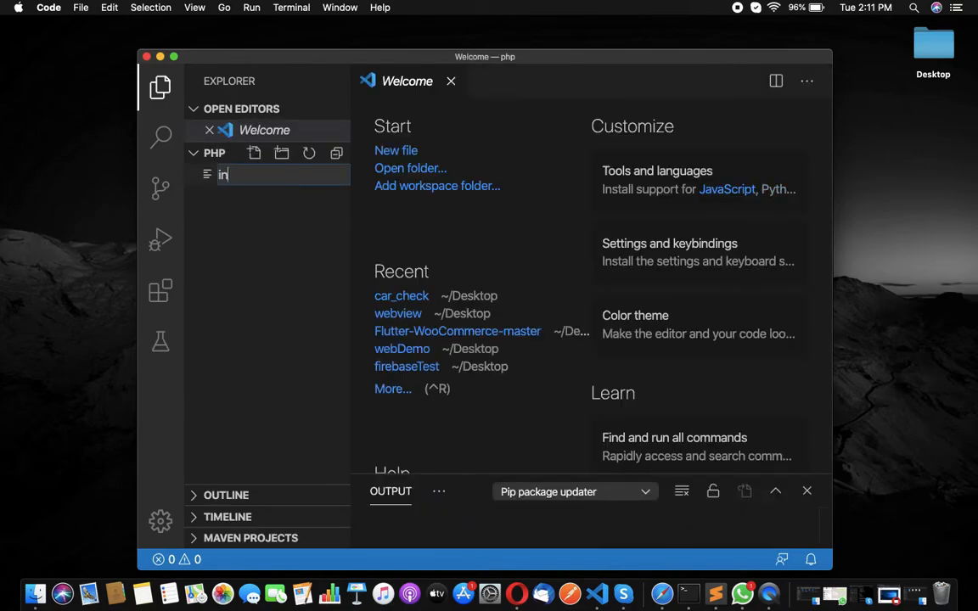
Name the new file index.php, dismiss the update notice, and open a terminal
type("dex")
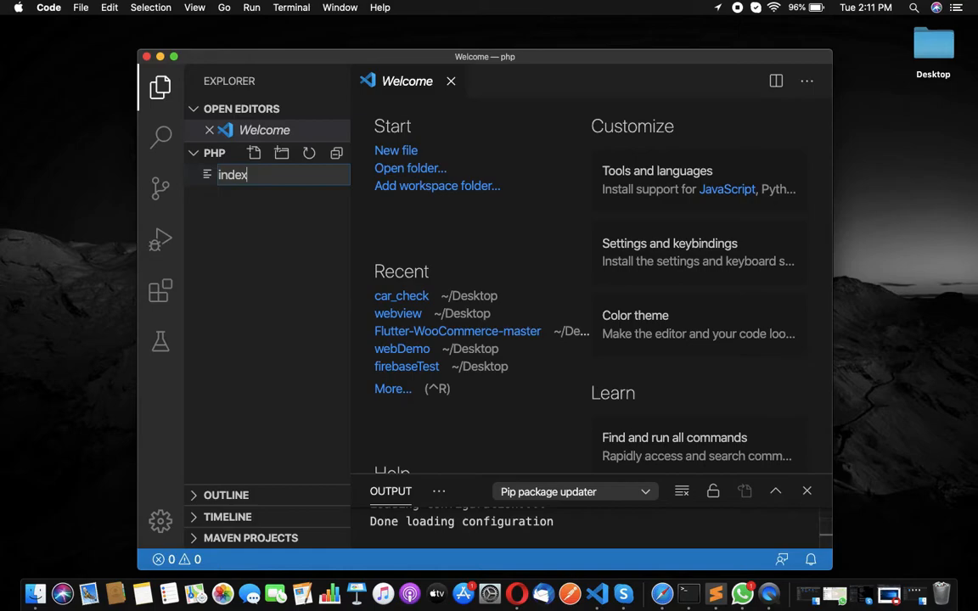
type(".p")
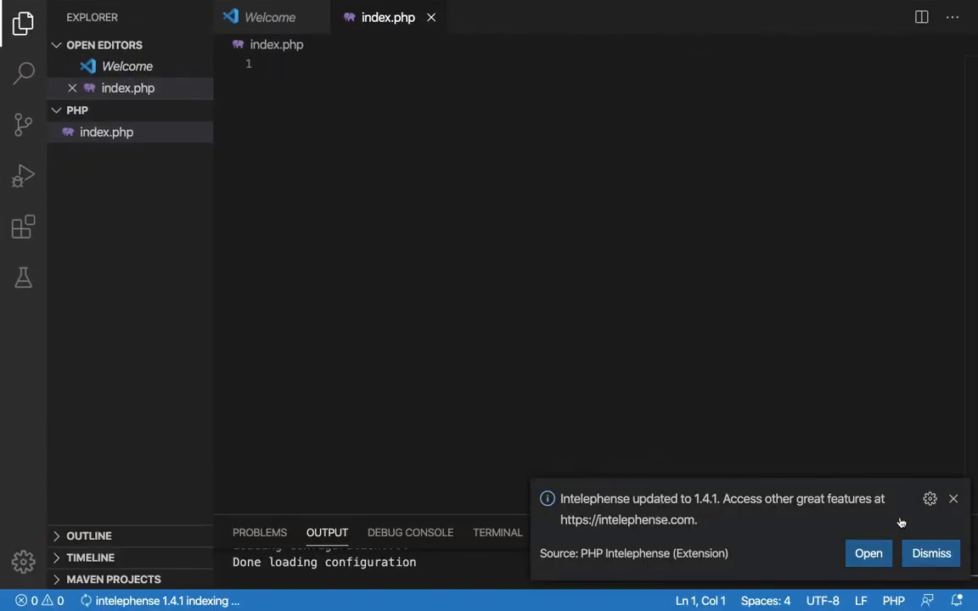
left_click(931, 552)
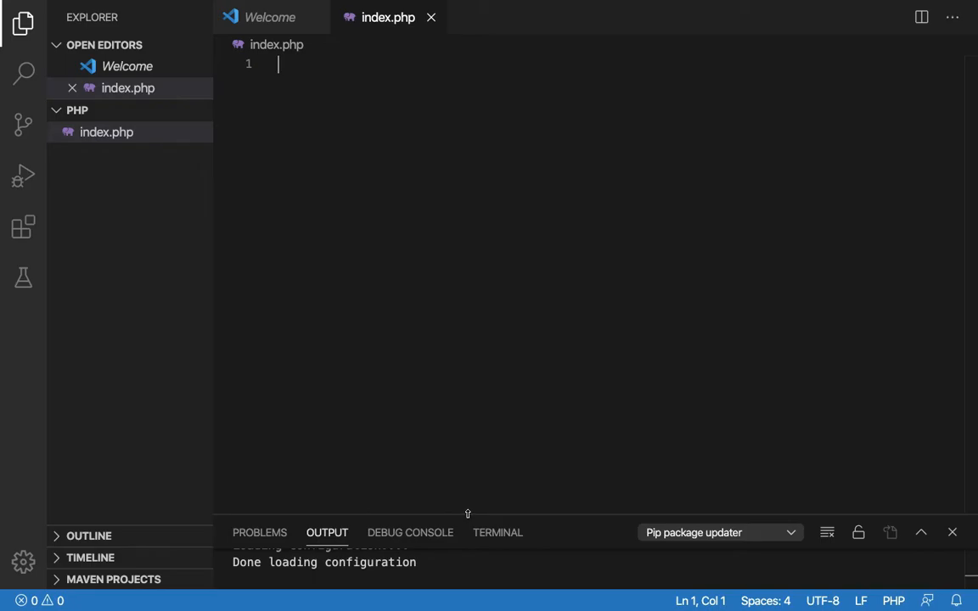
left_click(498, 532)
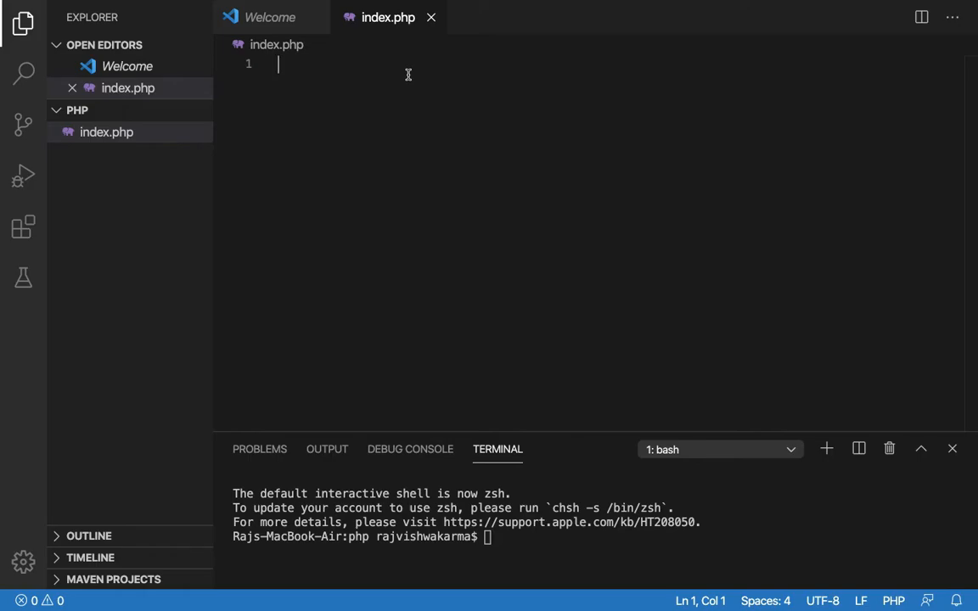
Add the <?php opening tag and an echo of "hello India"
type("<?php>")
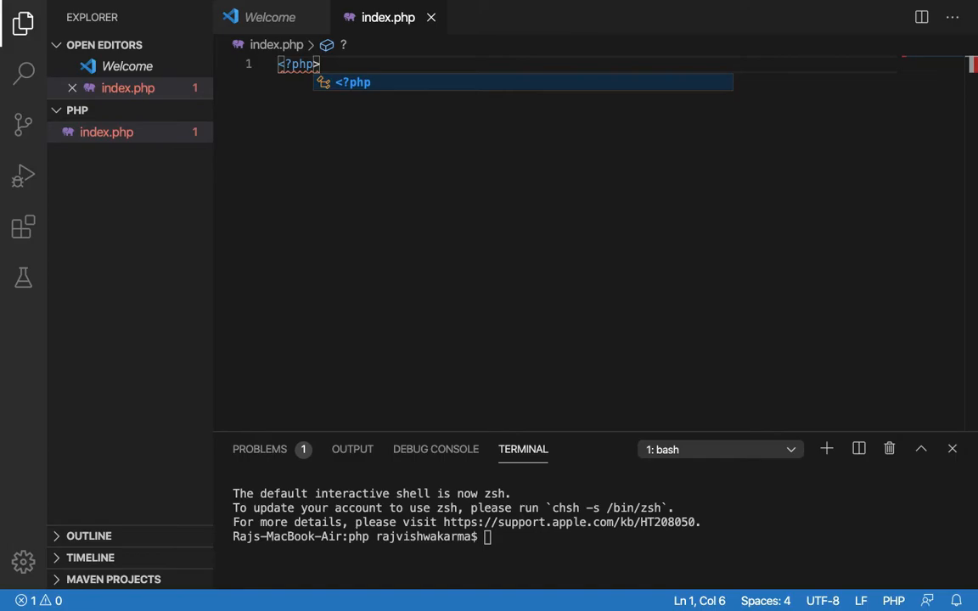
key("Return")
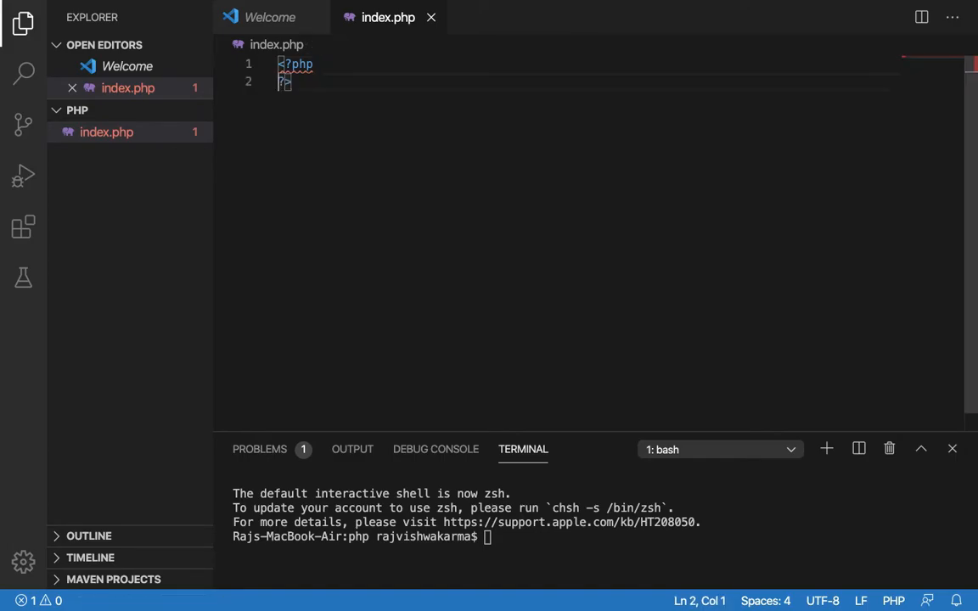
left_click(312, 64)
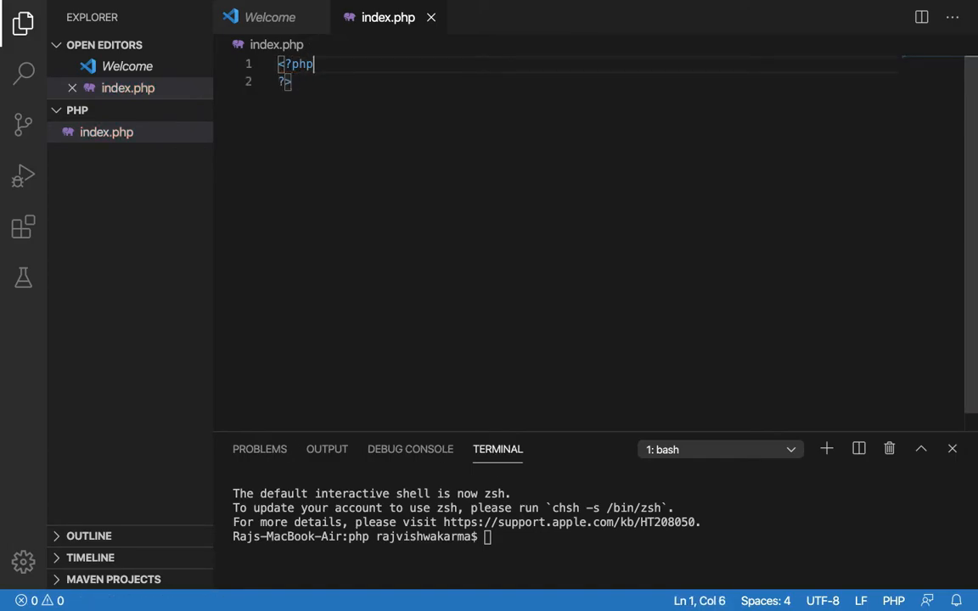
type("echo \"hello")
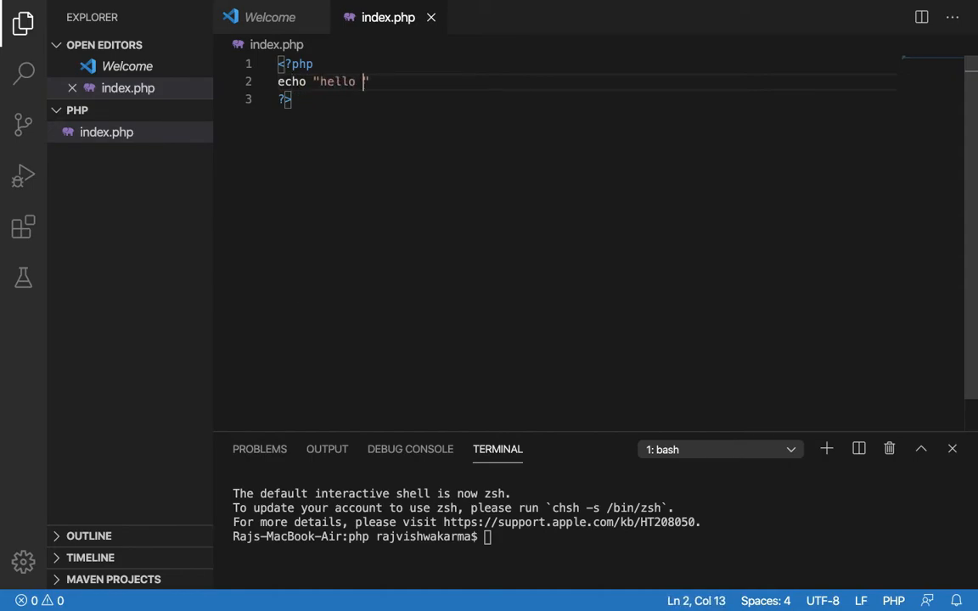
type("India")
type("echo")
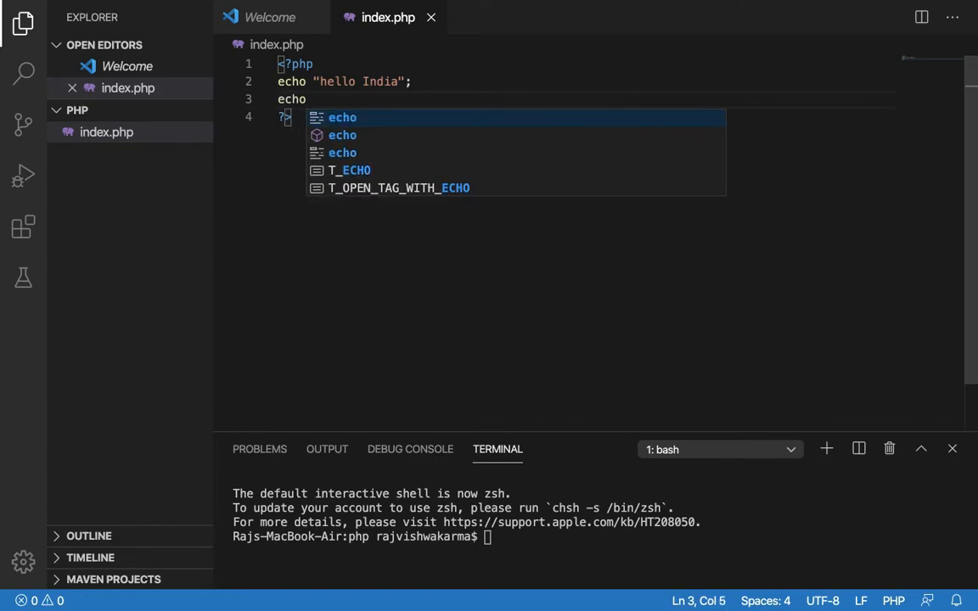
Echo an h1 heading reading "Welcome back to Edutech Load"
type("\"We")
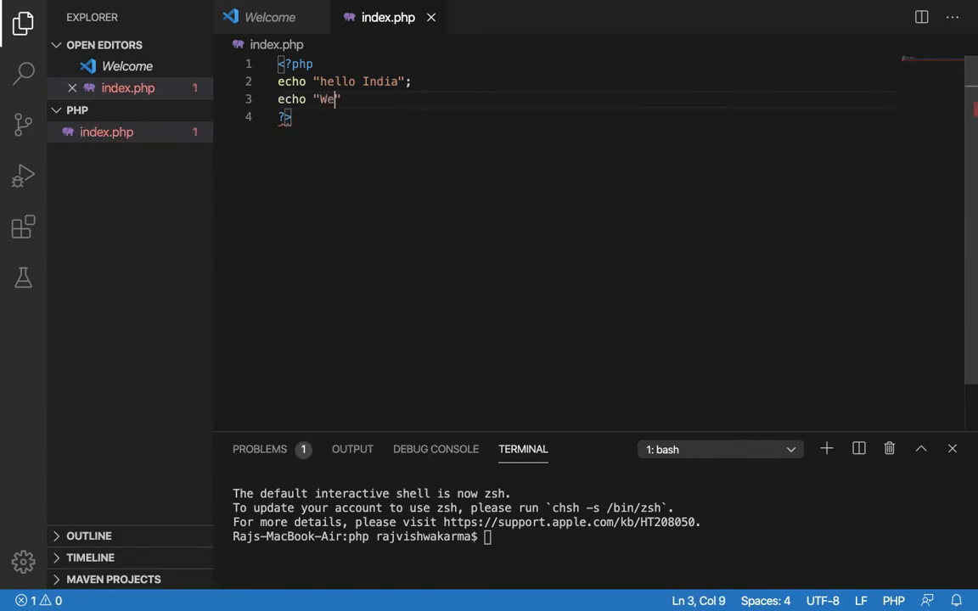
type("lcome back")
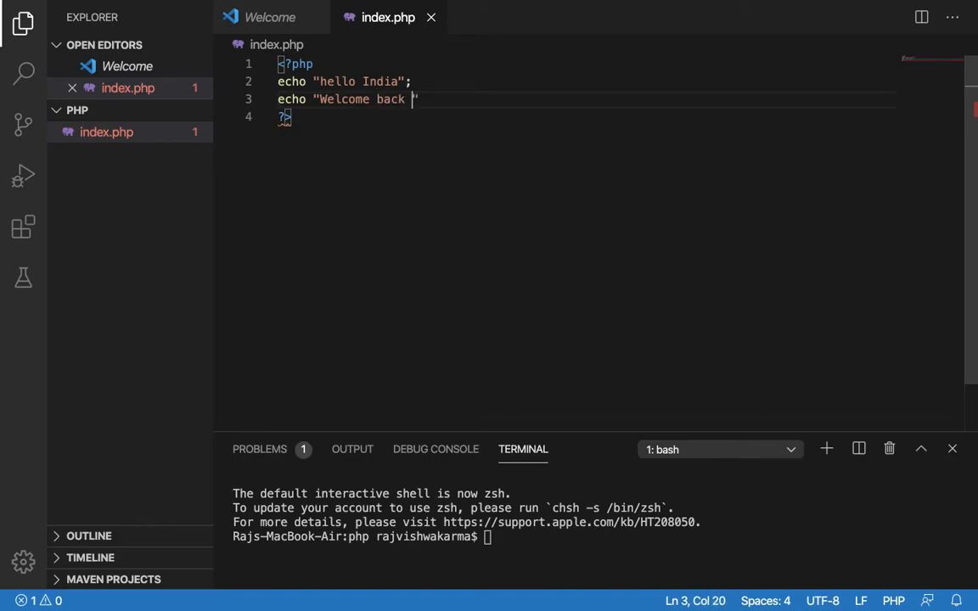
type("to")
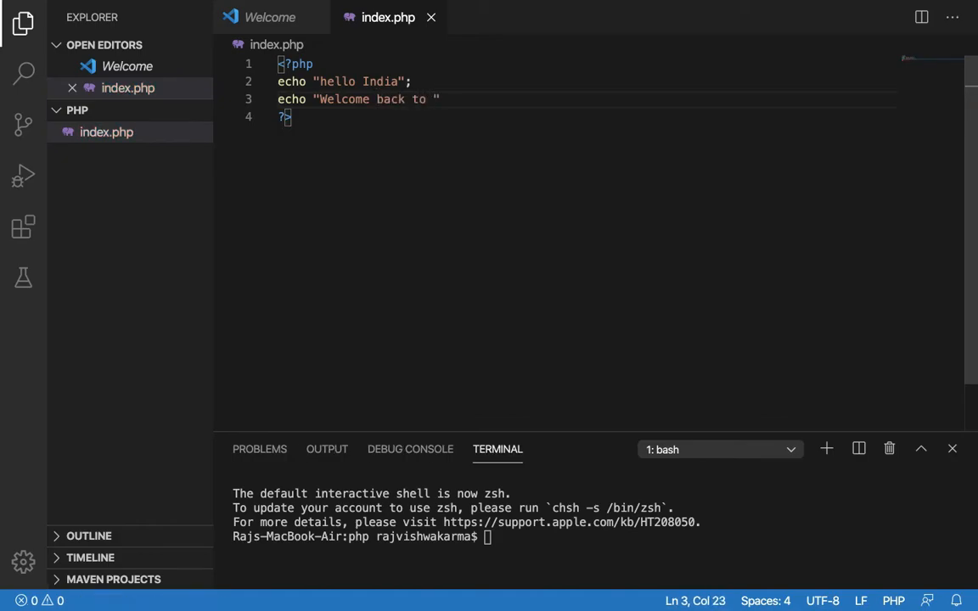
type("Edutech")
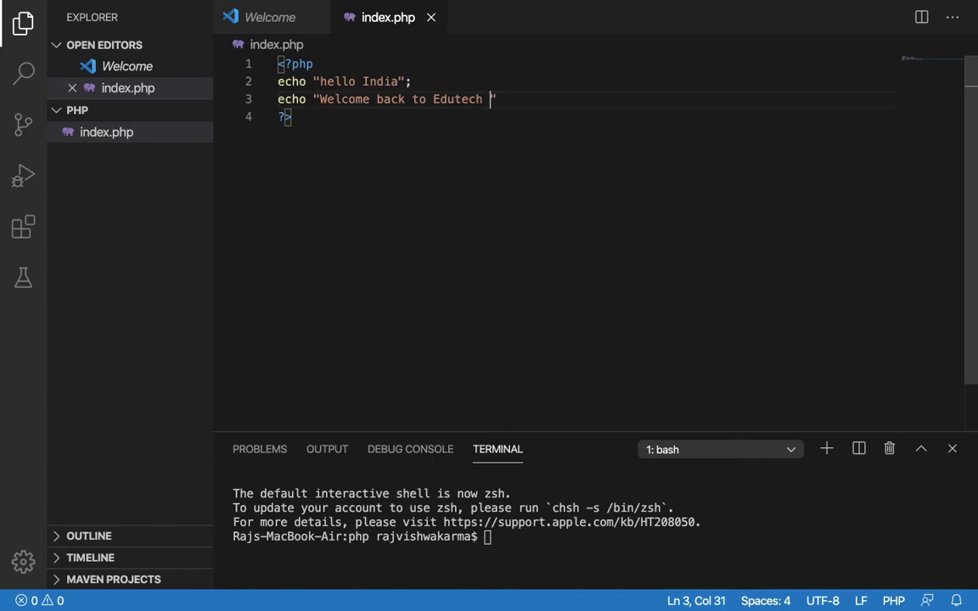
type("Load\"")
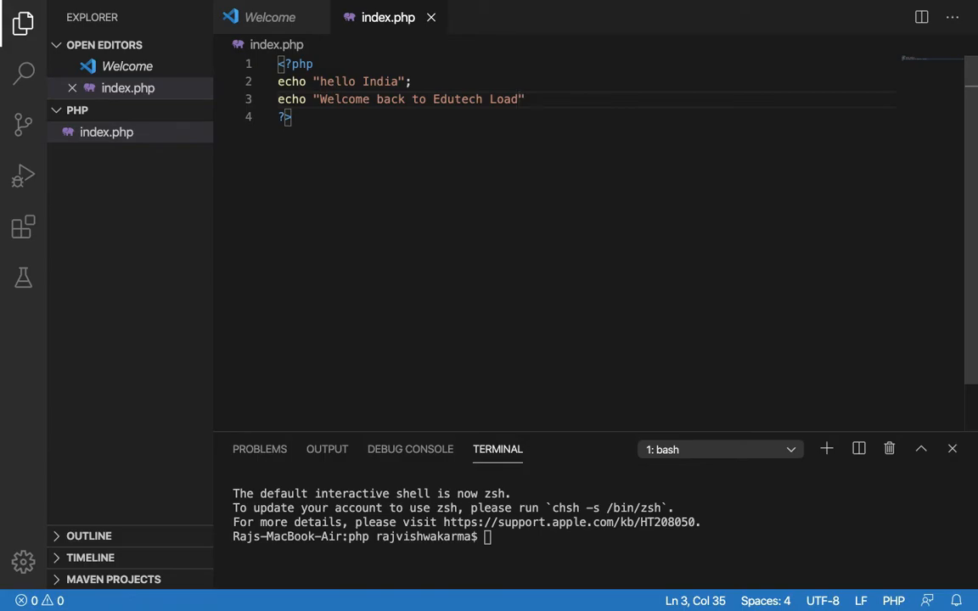
type("</p>")
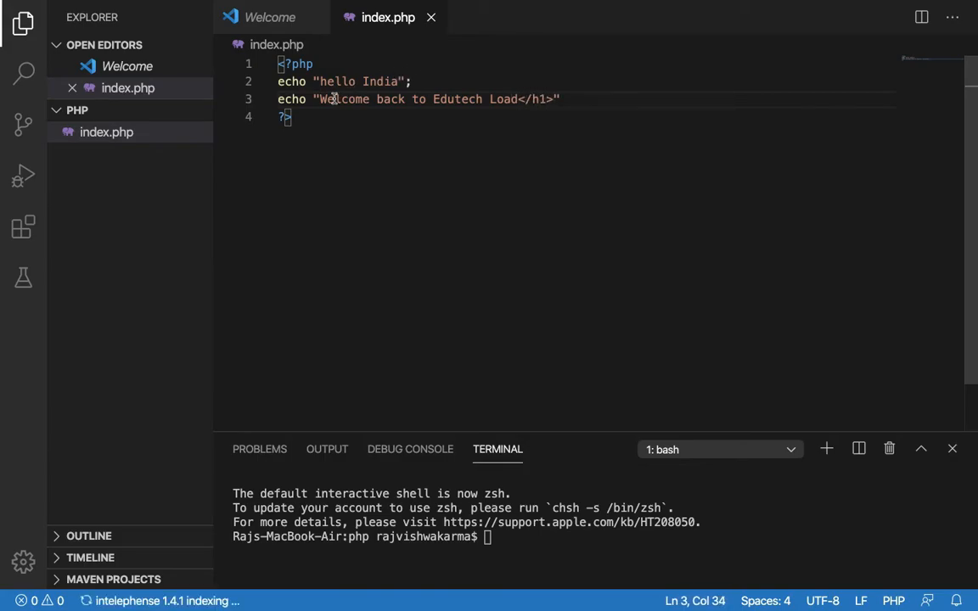
type("<>")
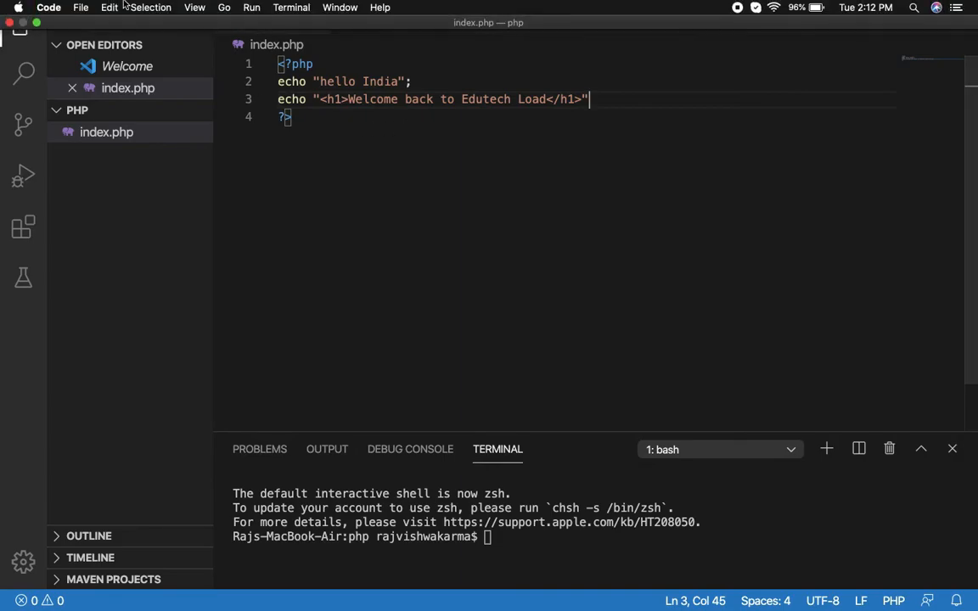
left_click(81, 6)
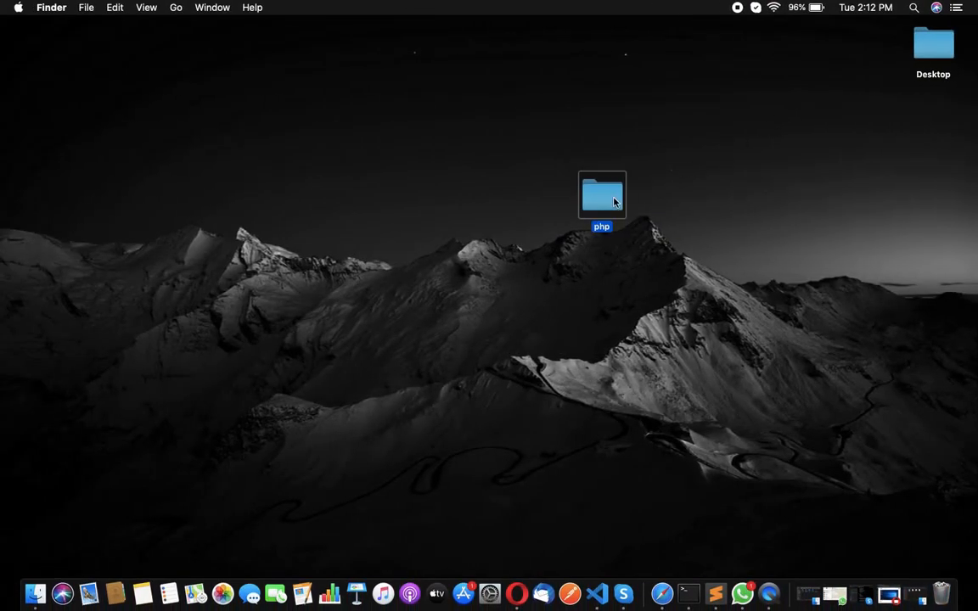
Check in Finder that the php folder holds only index.php, then close it
double_click(601, 195)
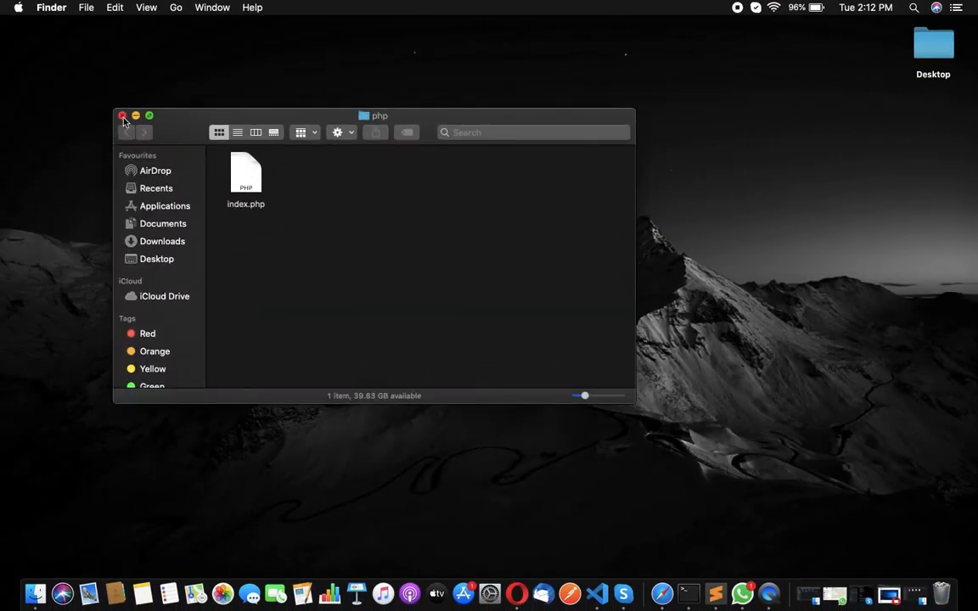
left_click(122, 116)
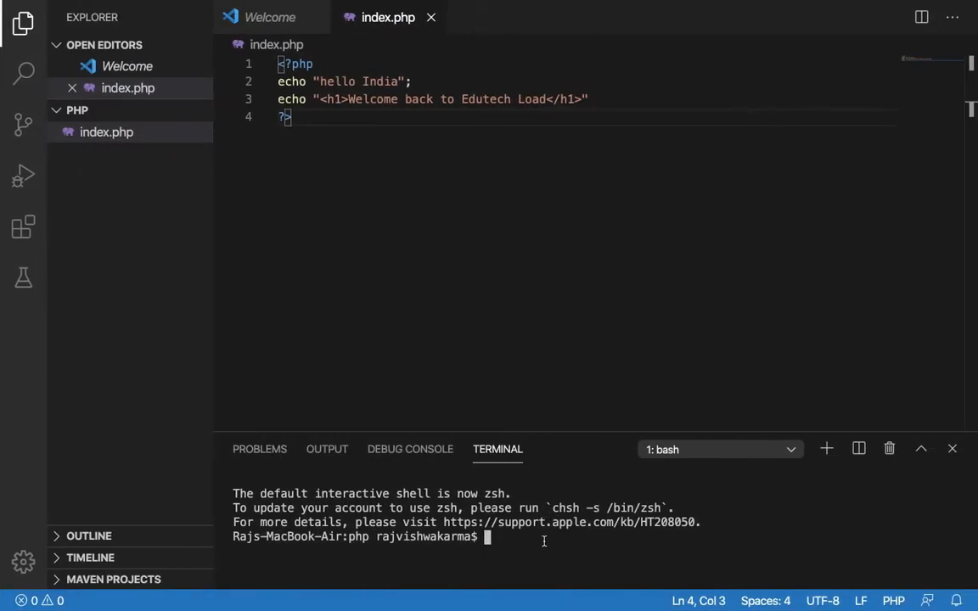
Start PHP's built-in server with php -S 127.0.0.1:8080
type("php")
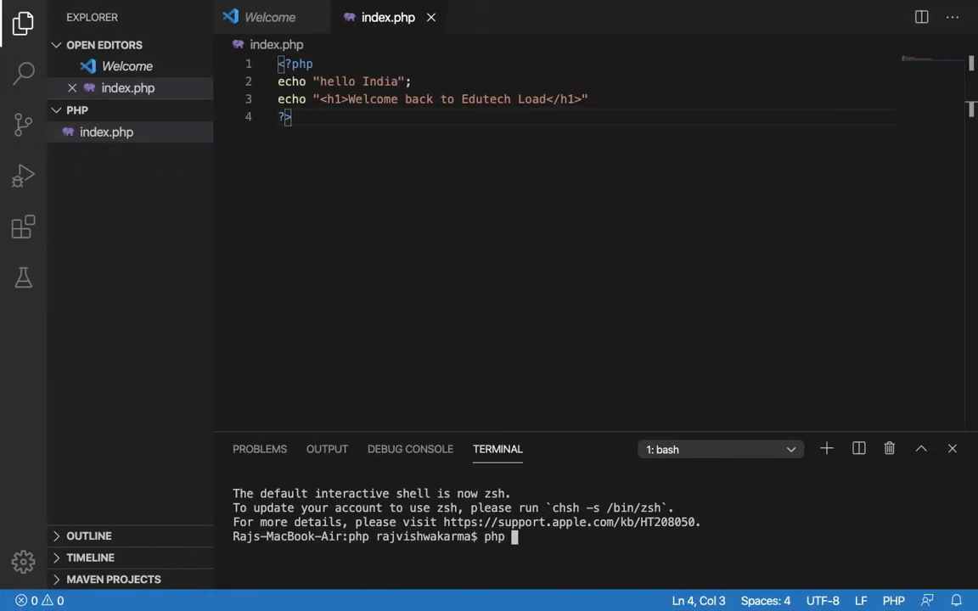
type("-S")
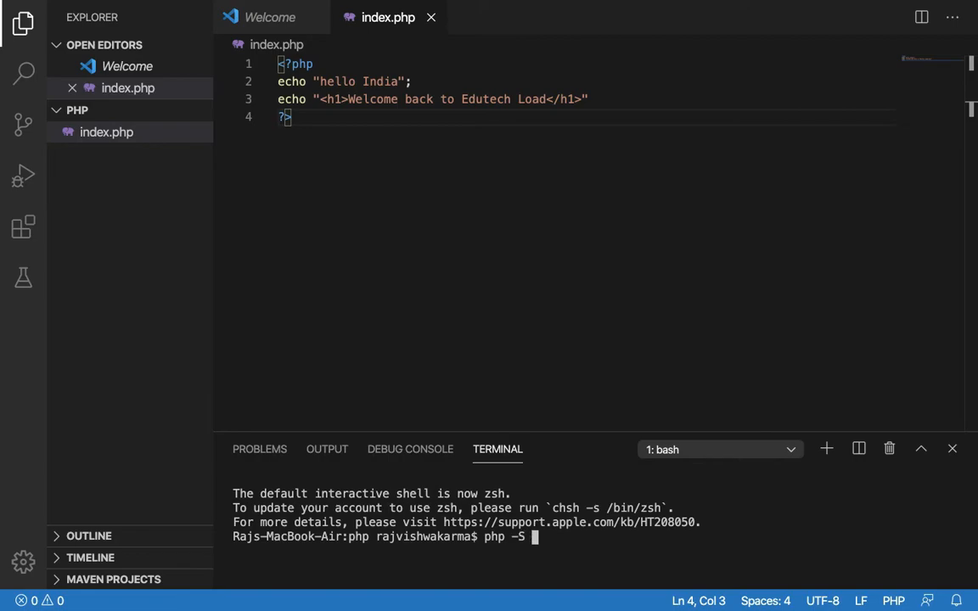
type("127.")
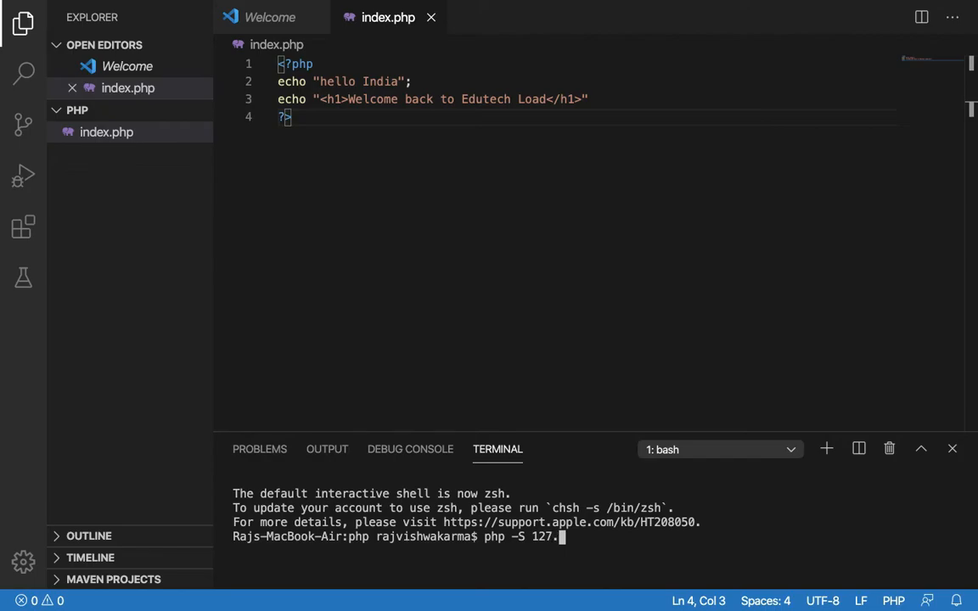
type("0.0.1:")
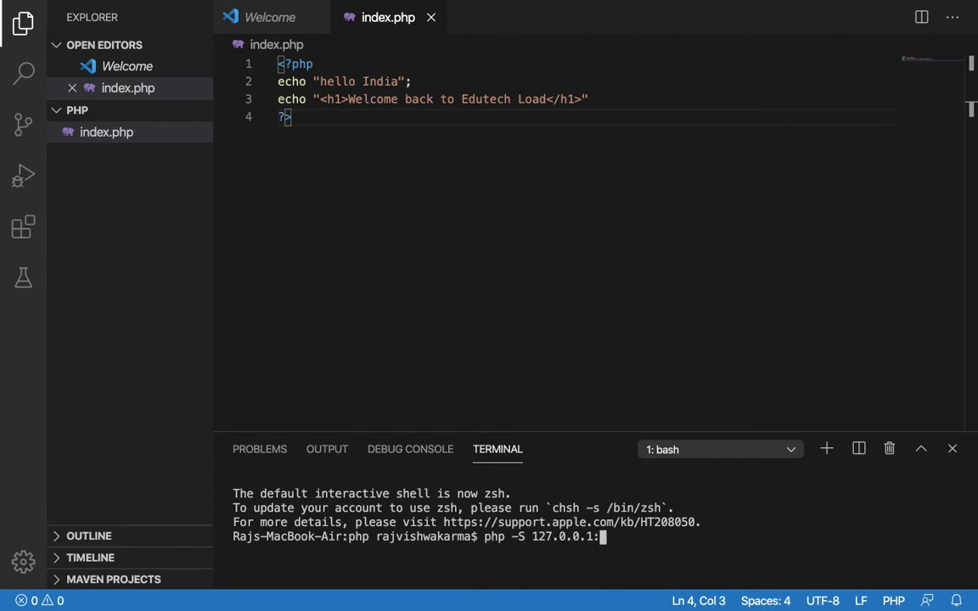
type("8080")
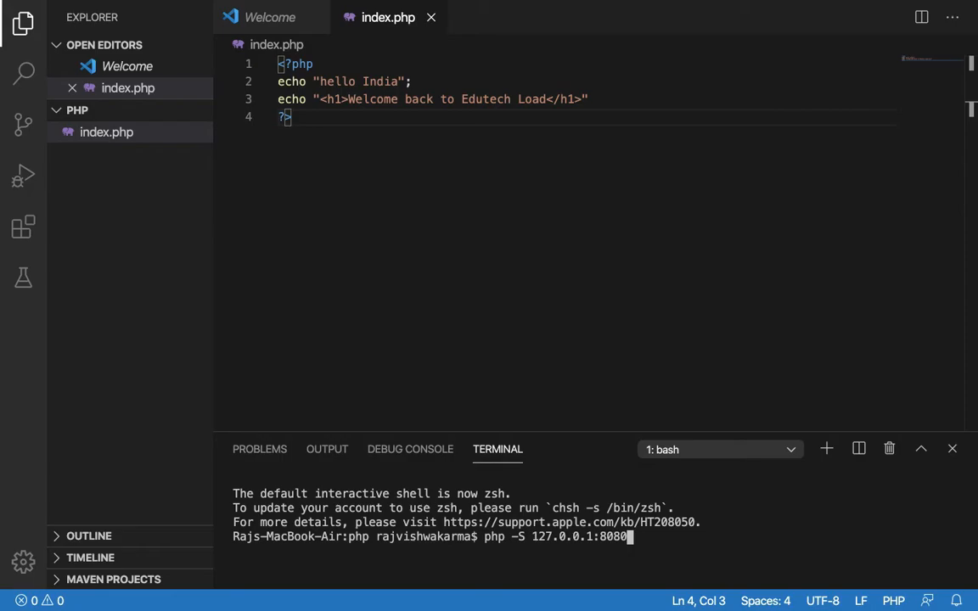
key("Return")
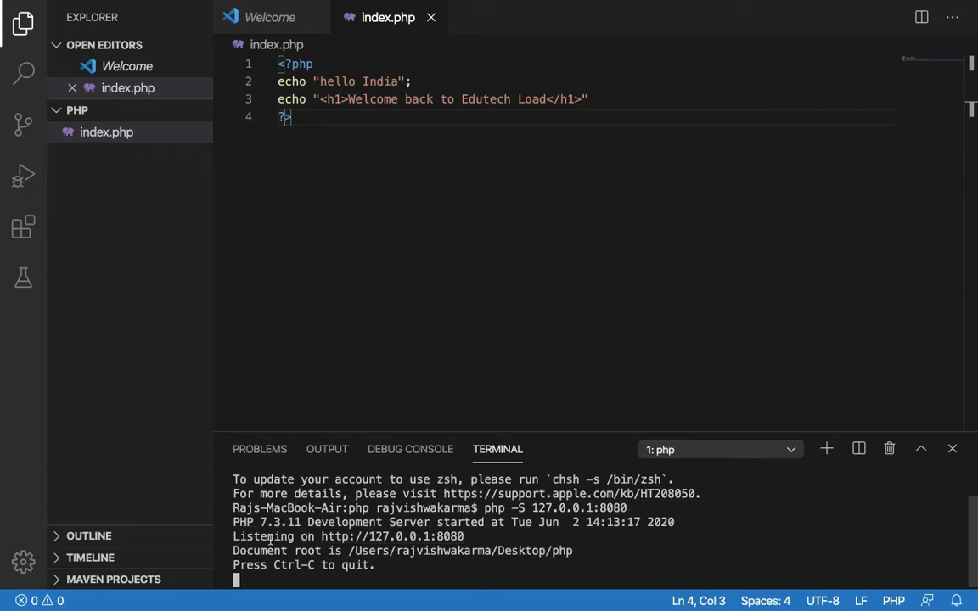
mouse_move(392, 536)
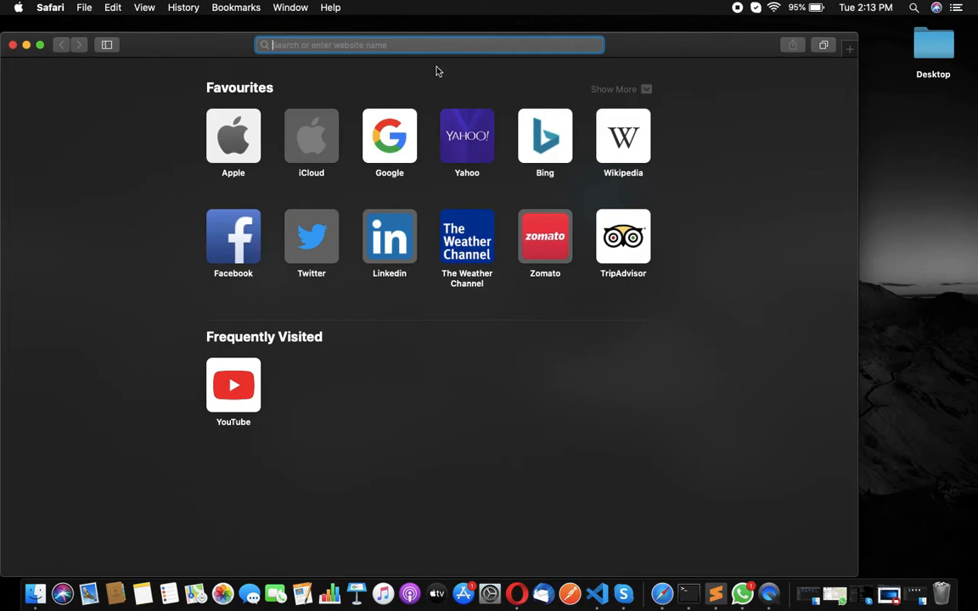
Enter 127.0.0.1 in Safari's address bar
type("127.0.0.1")
type("appli")
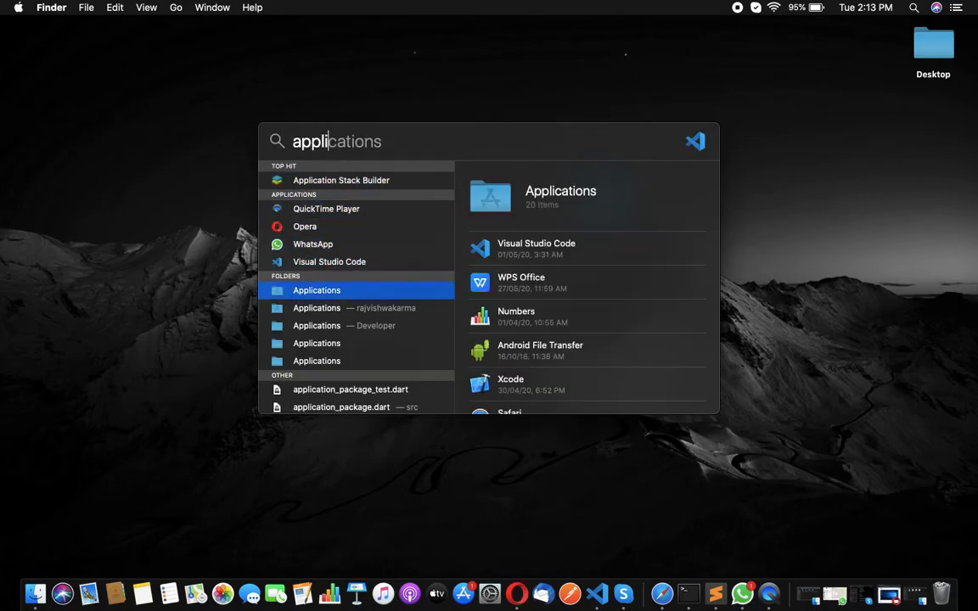
Open the Applications folder and scroll through the installed apps
left_click(316, 290)
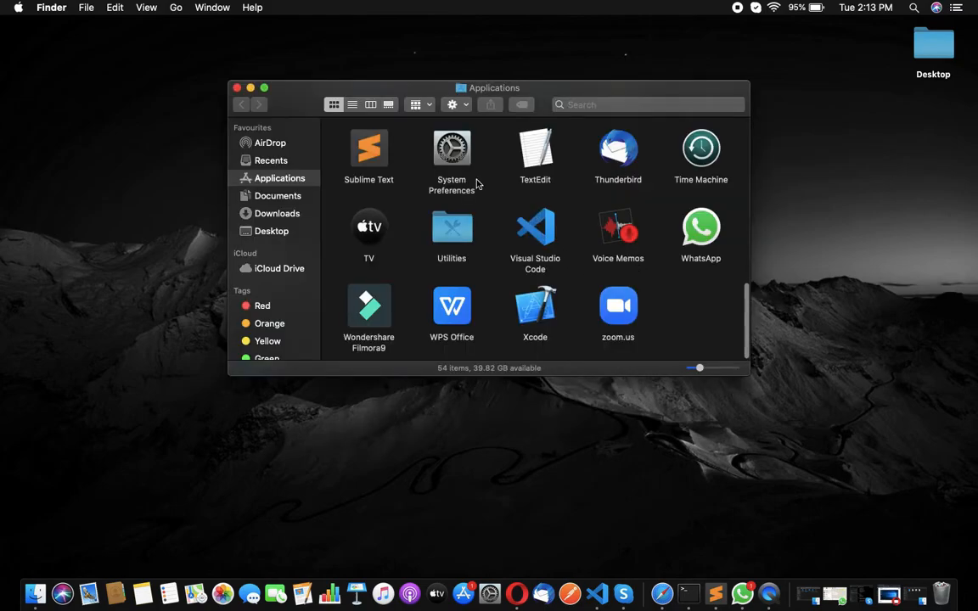
scroll("up", 3)
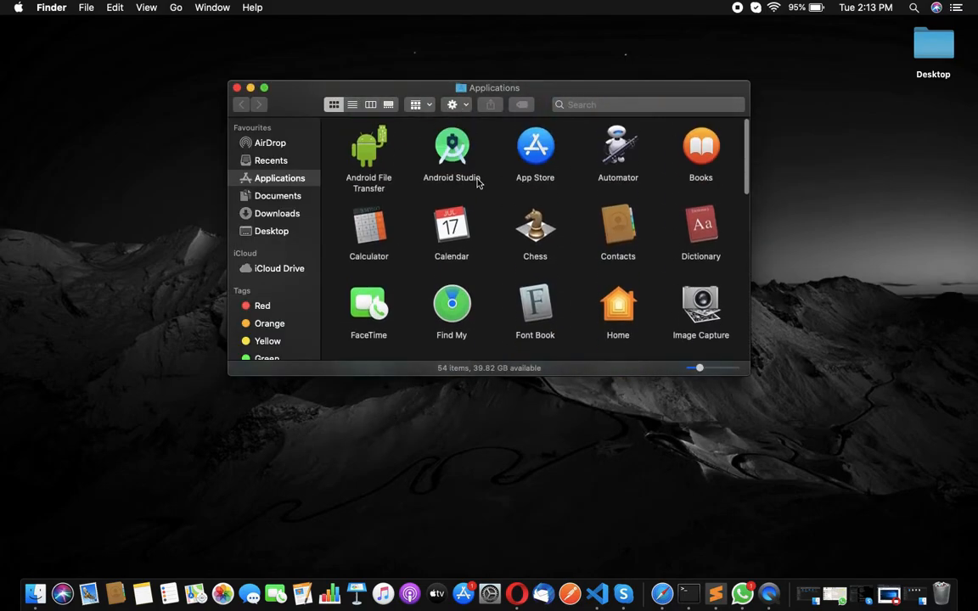
scroll("down", 3)
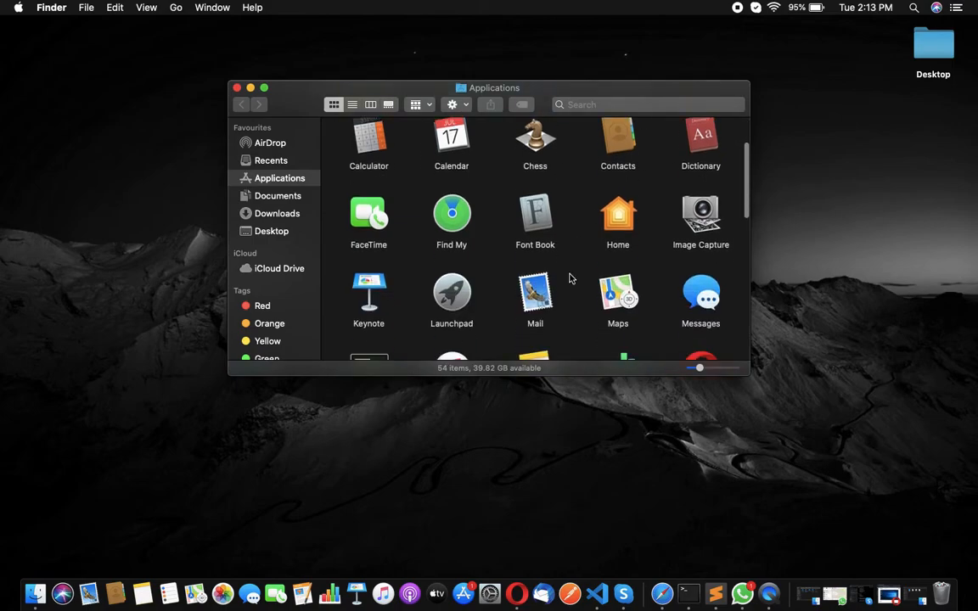
scroll("down", 3)
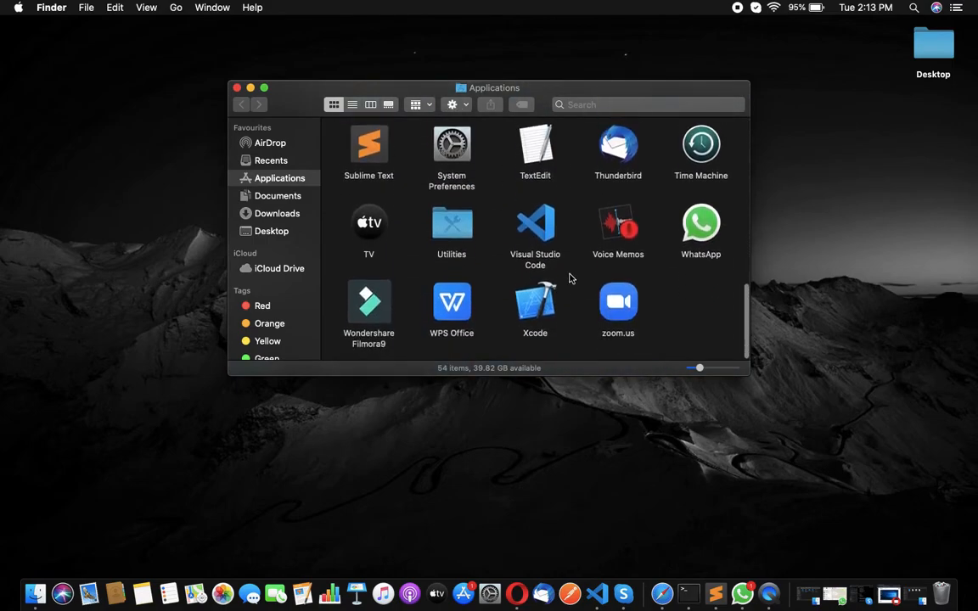
left_click(242, 103)
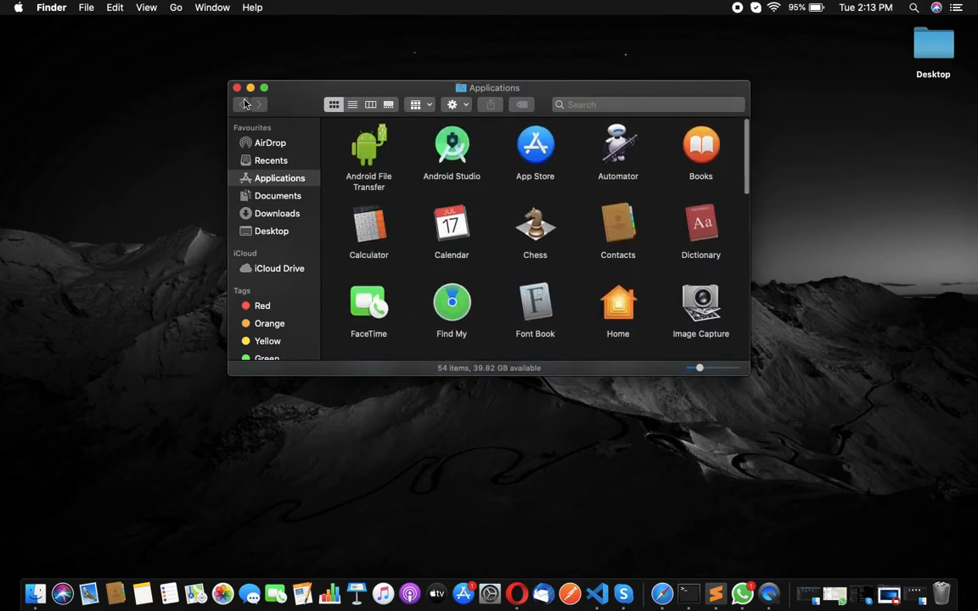
left_click(236, 87)
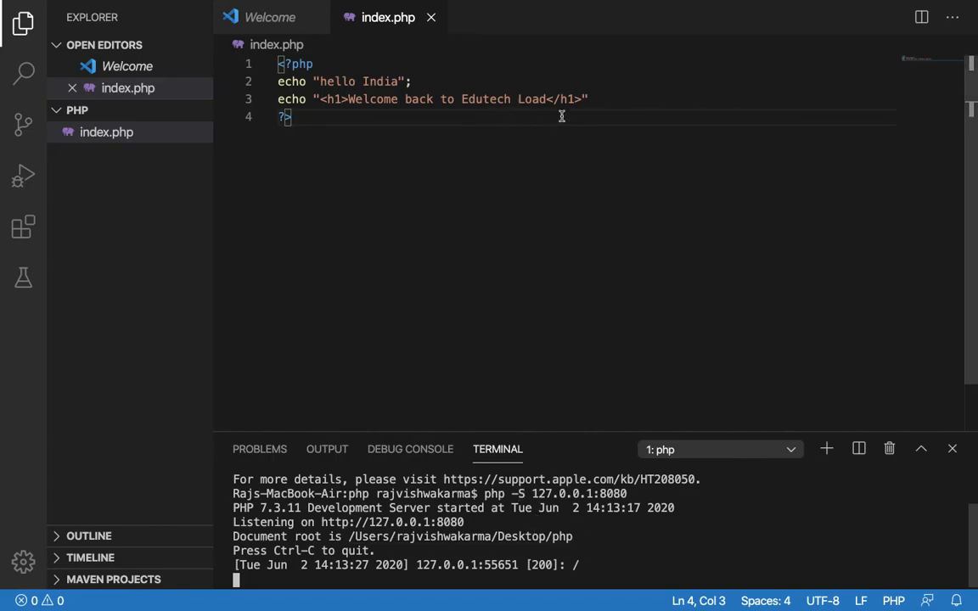
Add the line echo "we need to exit back" before the closing tag
type("echo")
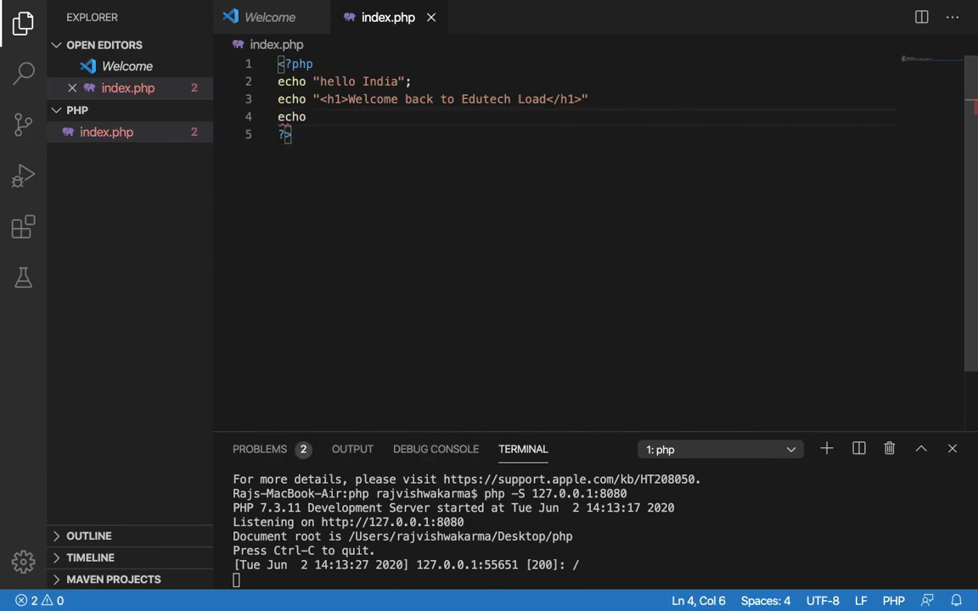
type("\"w")
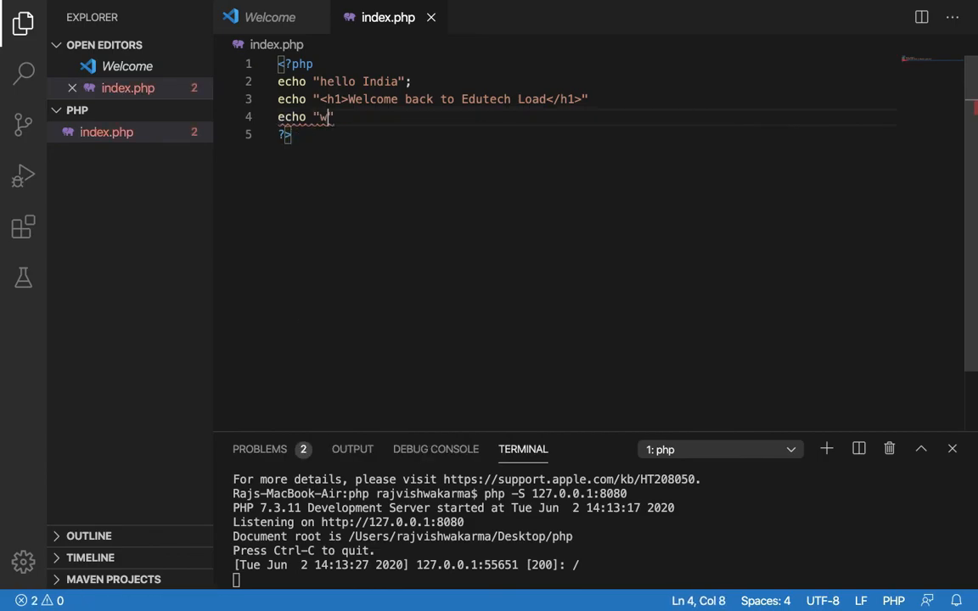
type("e need t")
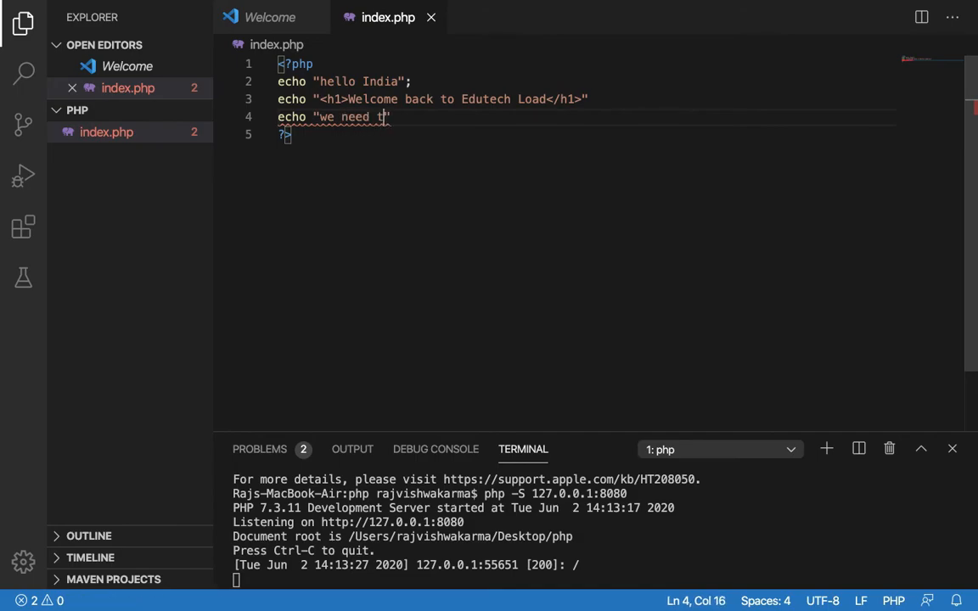
type("o exit back")
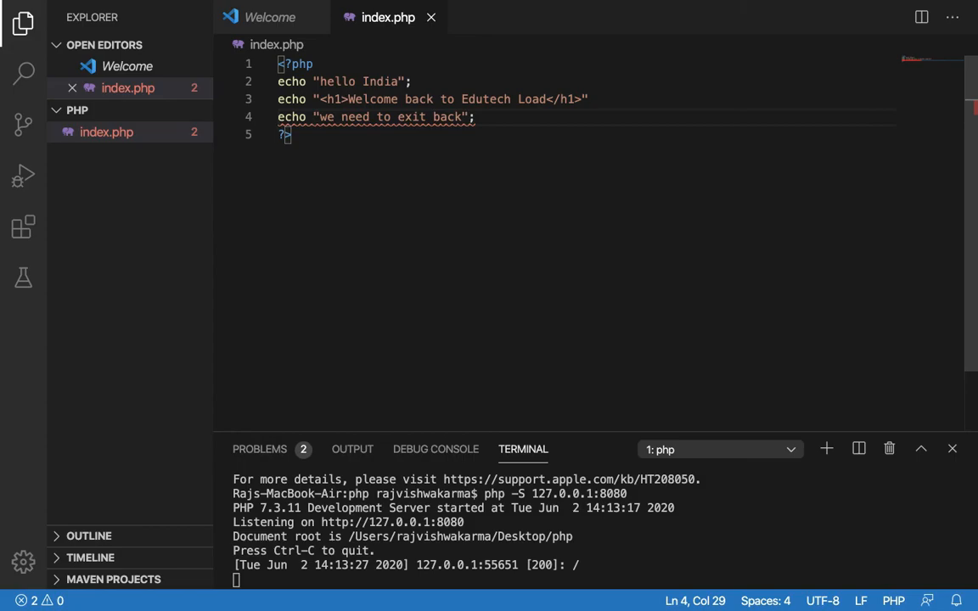
mouse_move(502, 124)
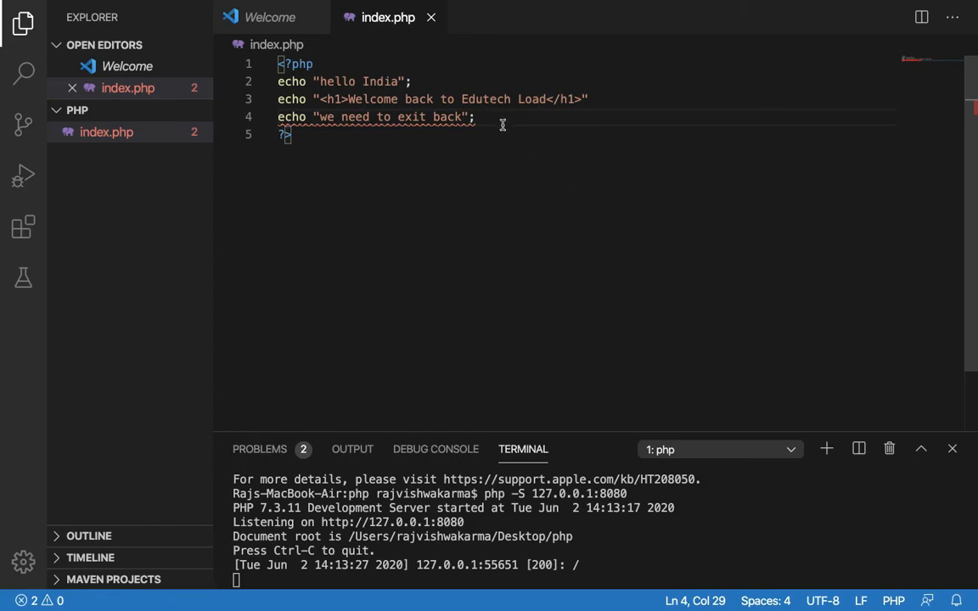
left_click(599, 99)
type(";")
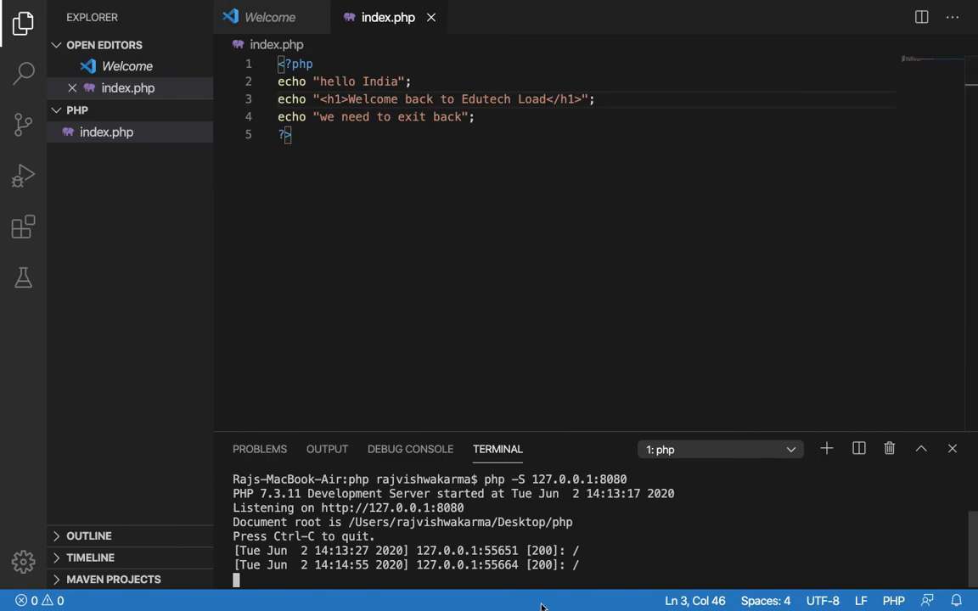
Stop the running PHP development server with Ctrl+C
key("ctrl+c")
type("ls")
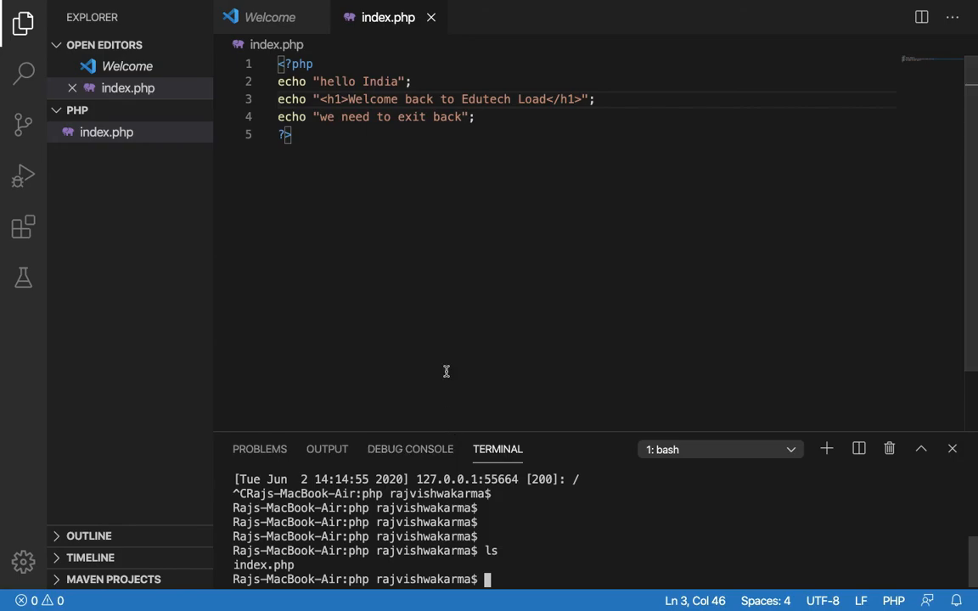
mouse_move(506, 533)
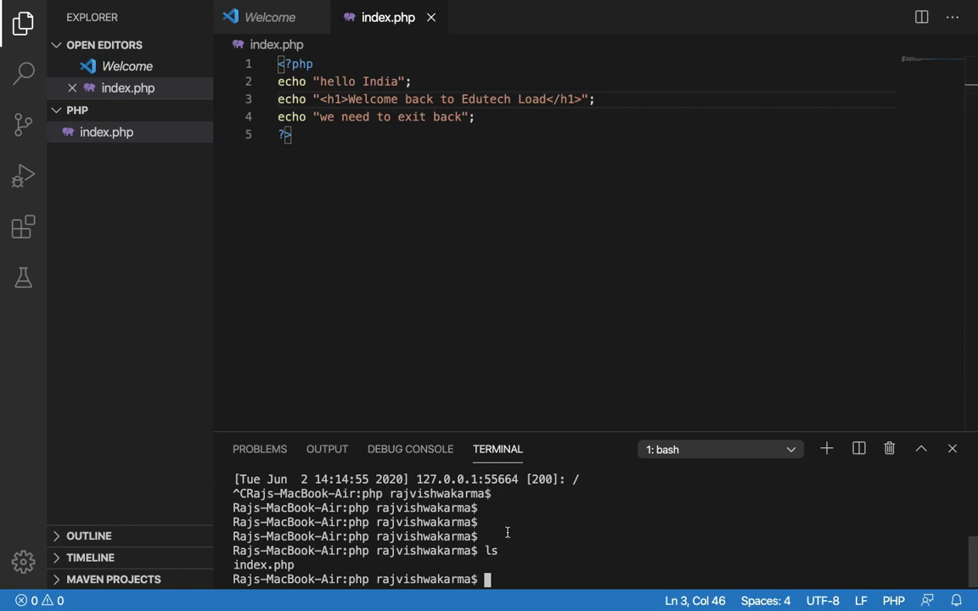